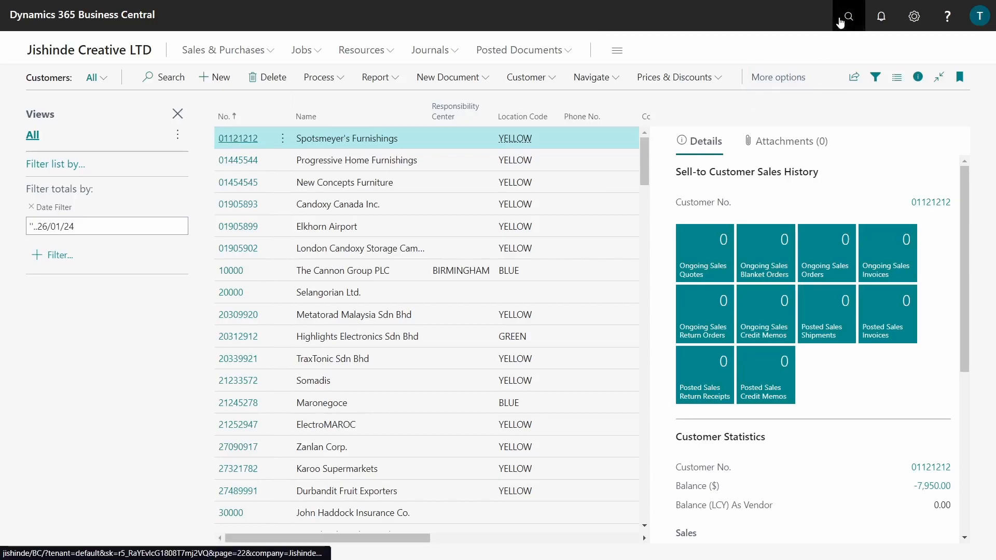
- Find G/L Registers via Tell Me ('g/l regi') and select register 143
{"action": "left_click", "coordinate": [847, 16]}
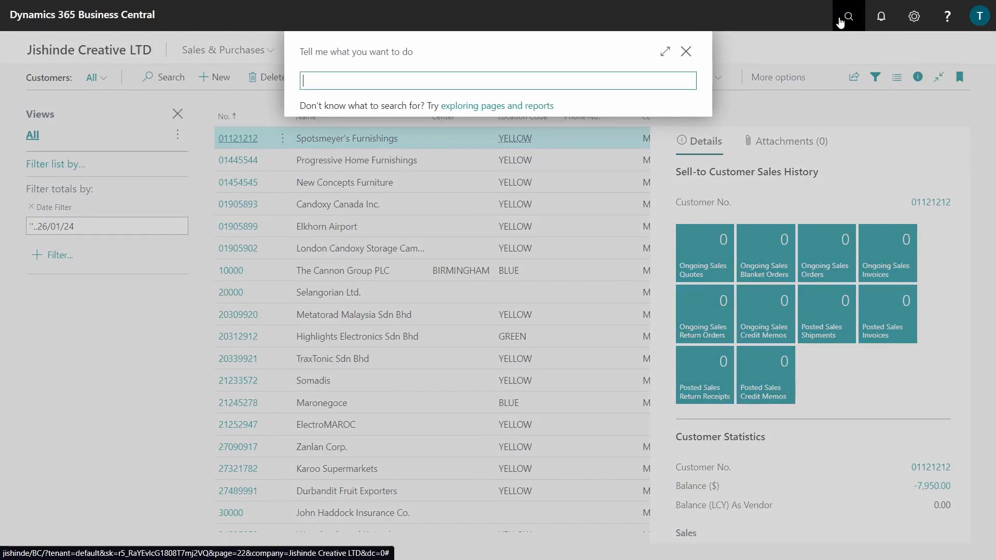
{"action": "type", "text": "g/l regi"}
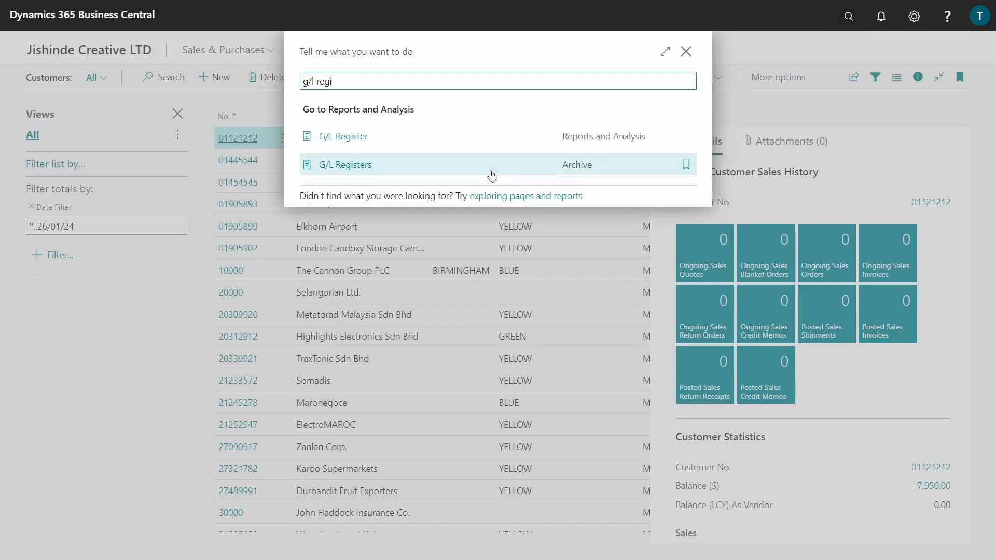
{"action": "left_click", "coordinate": [346, 165]}
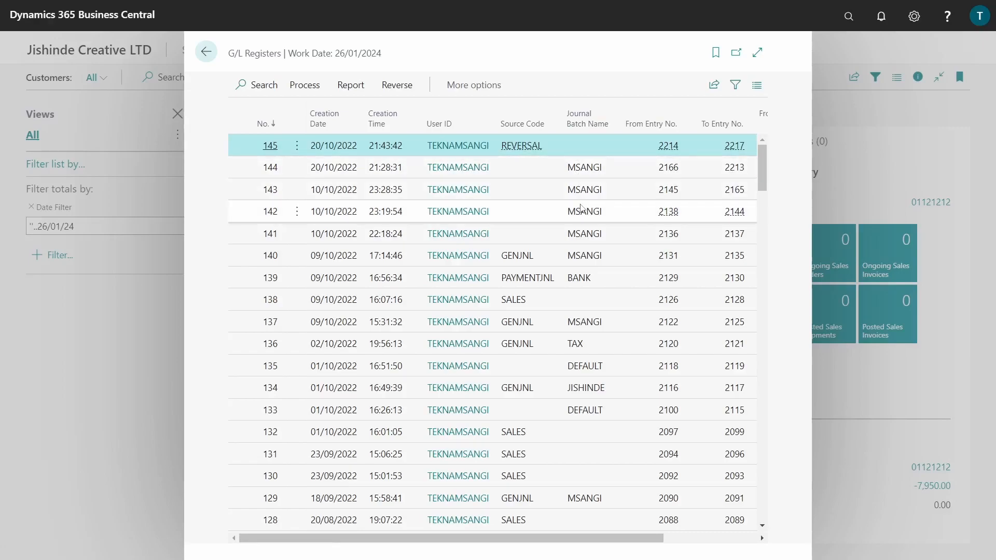
{"action": "mouse_move", "coordinate": [449, 228]}
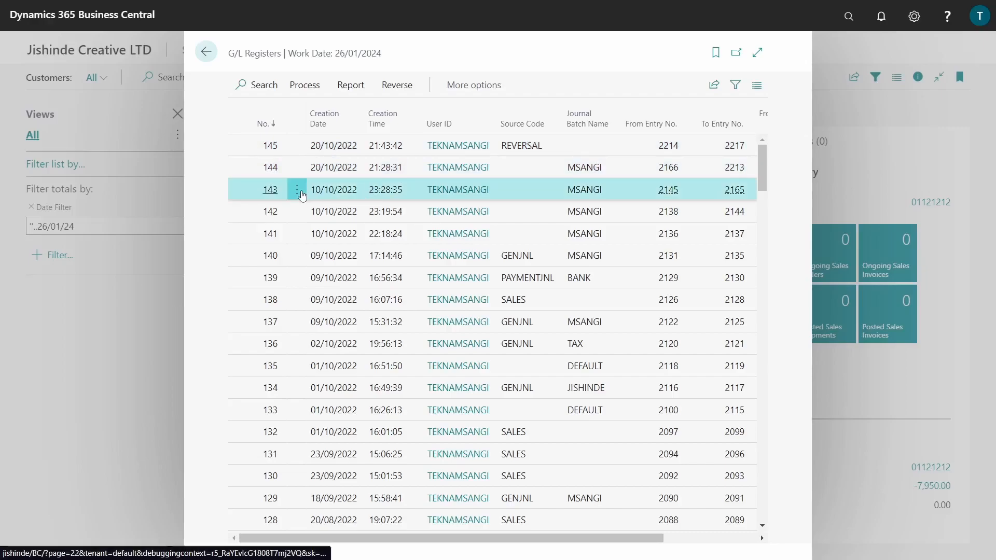
{"action": "left_click", "coordinate": [396, 84]}
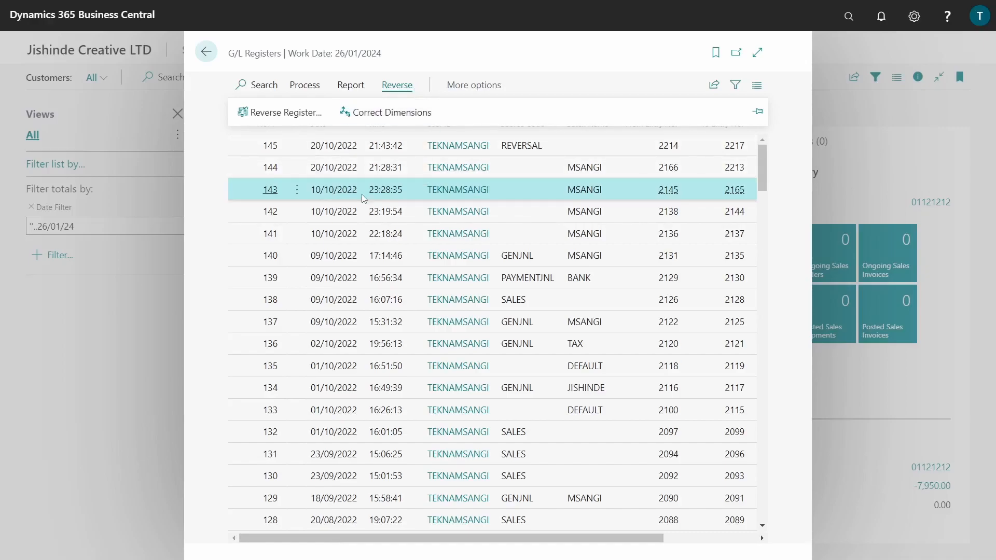
{"action": "mouse_move", "coordinate": [282, 112]}
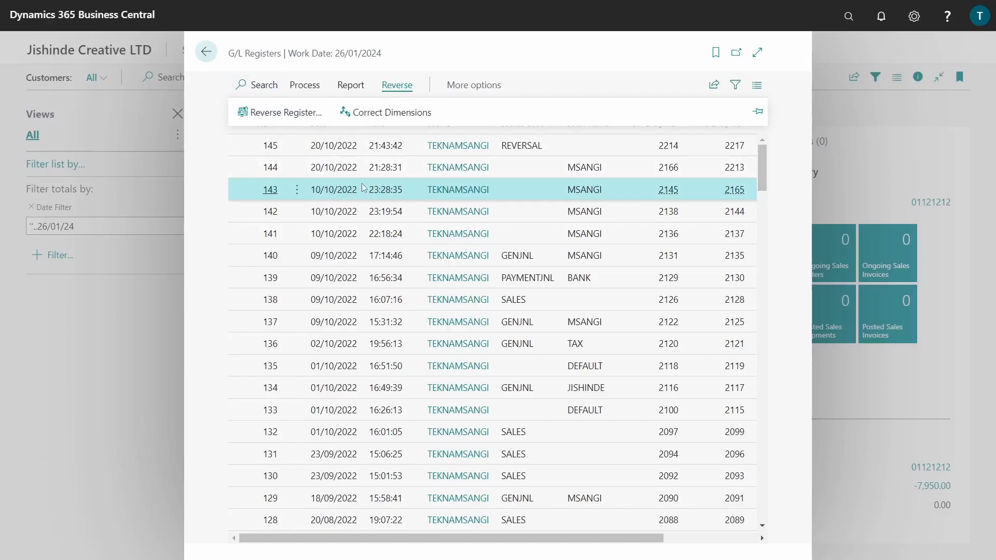
{"action": "mouse_move", "coordinate": [284, 112]}
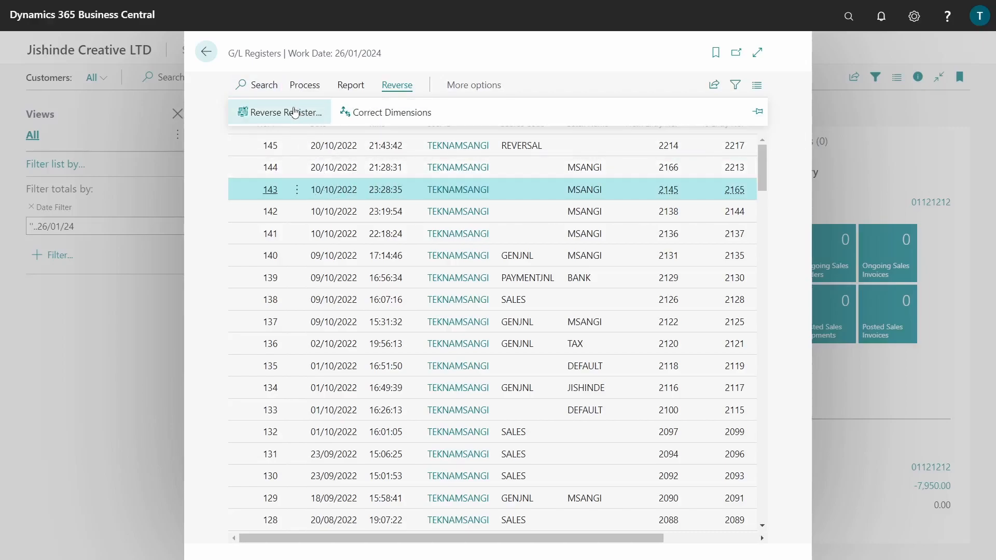
- Attempt Reverse Register on 143 and acknowledge the applied-entries error
{"action": "left_click", "coordinate": [285, 112]}
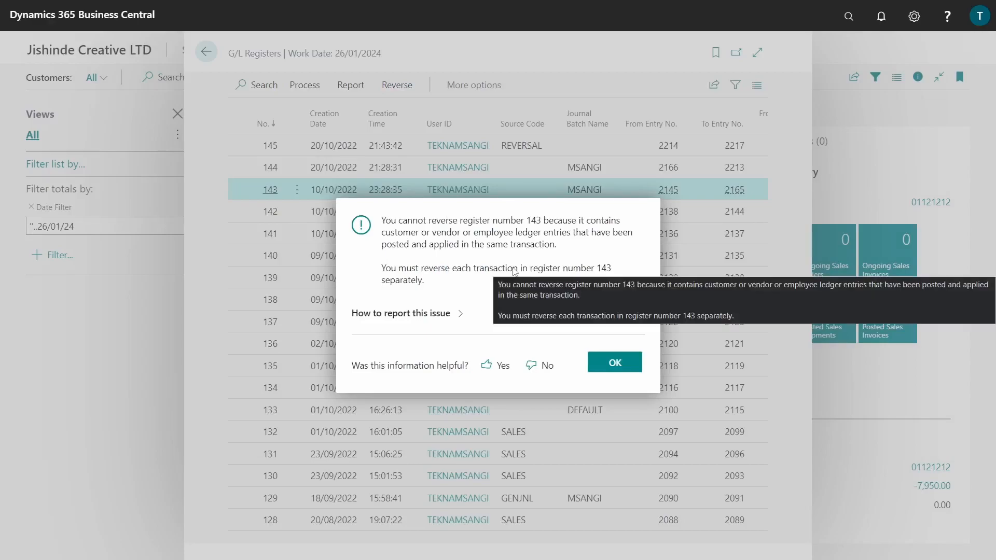
{"action": "mouse_move", "coordinate": [489, 228]}
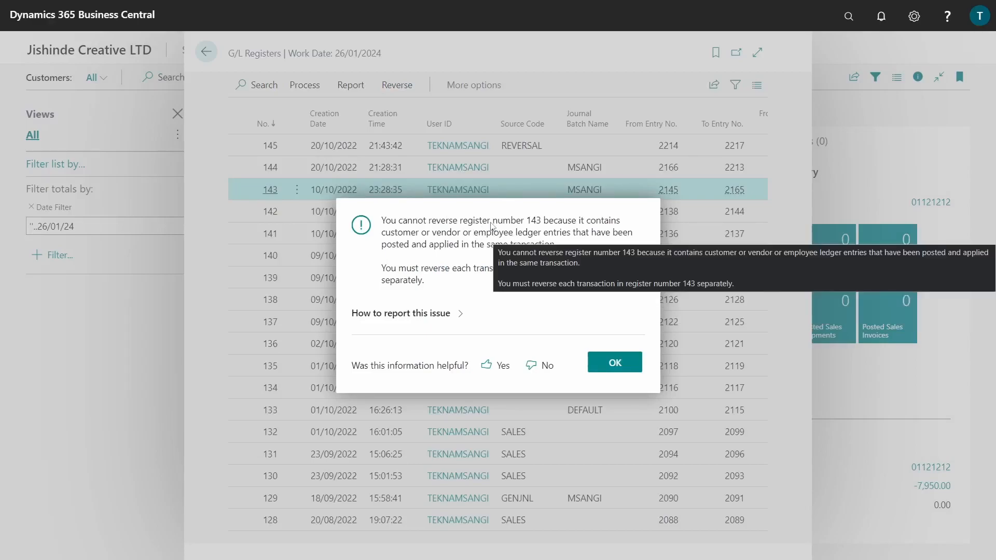
{"action": "mouse_move", "coordinate": [561, 225]}
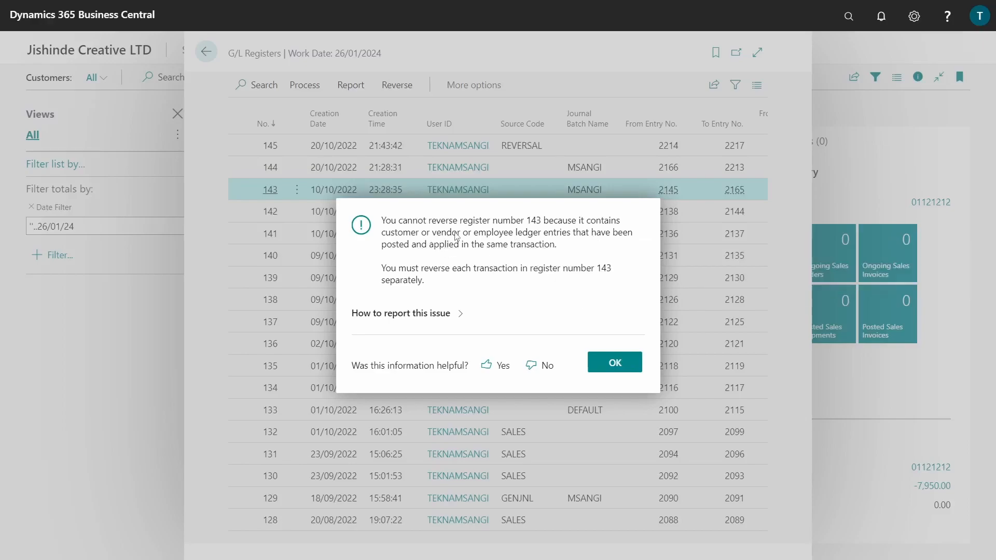
{"action": "mouse_move", "coordinate": [609, 240]}
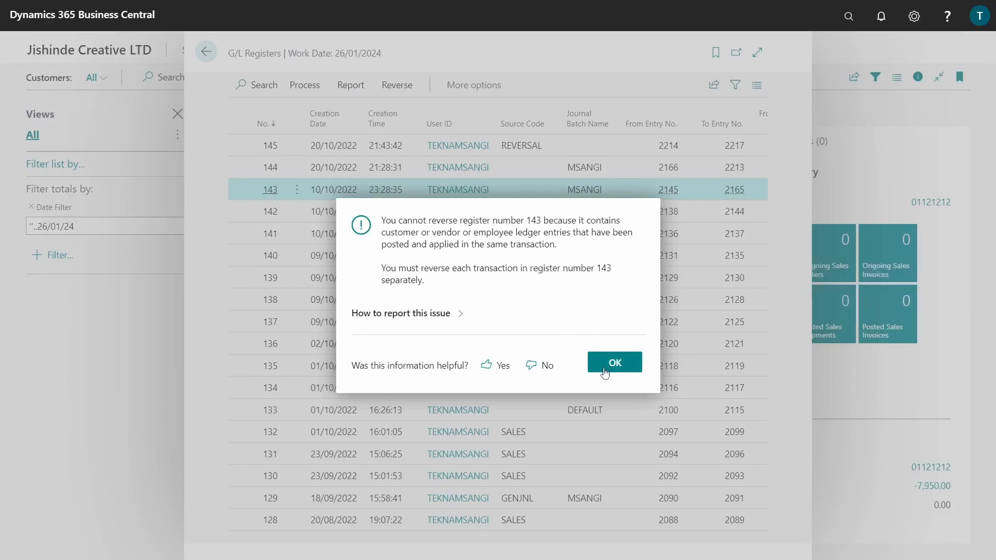
{"action": "left_click", "coordinate": [613, 362]}
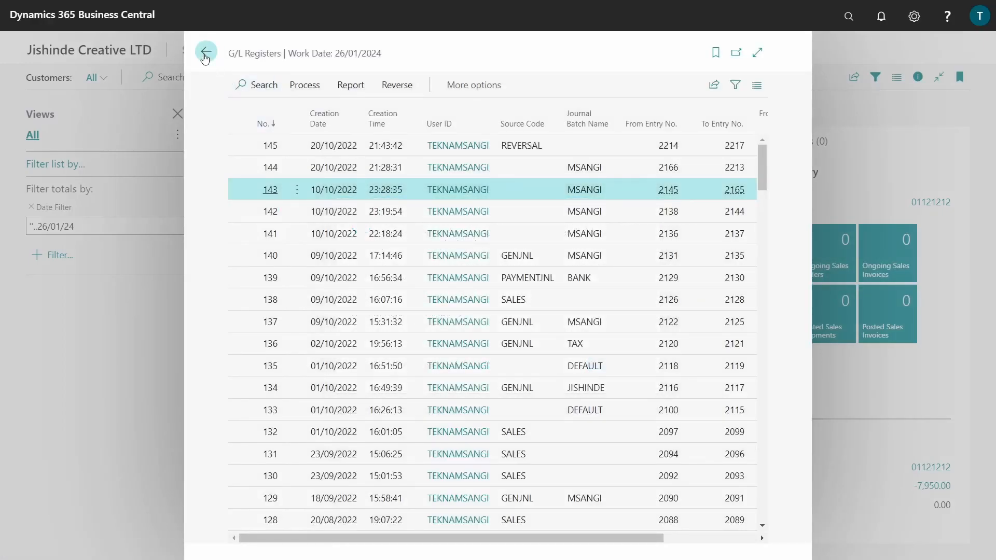
- Leave the G/L Registers page and return to the Customers list
{"action": "left_click", "coordinate": [205, 52]}
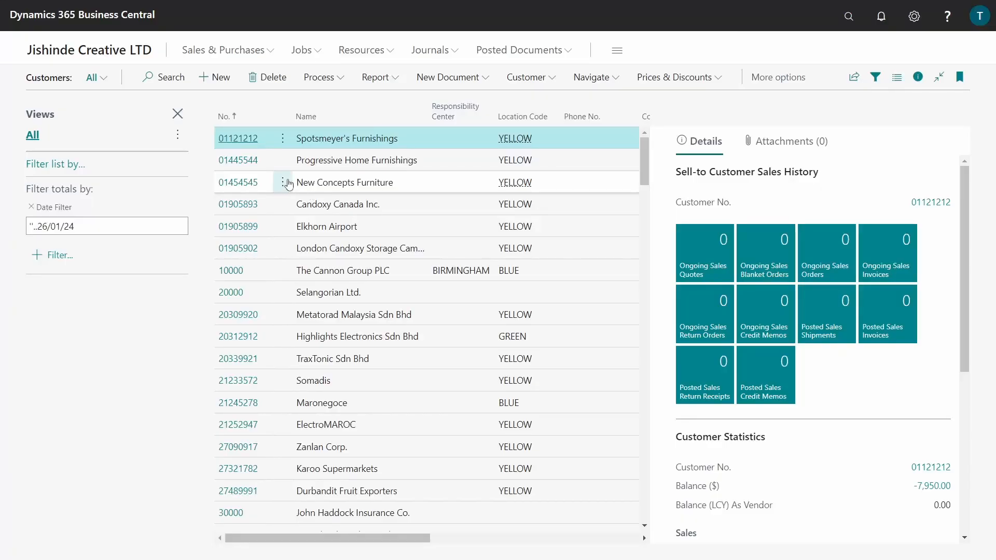
- View the Progressive Home Furnishings card and drill into the balance to list its open ledger entries
{"action": "left_click", "coordinate": [281, 160]}
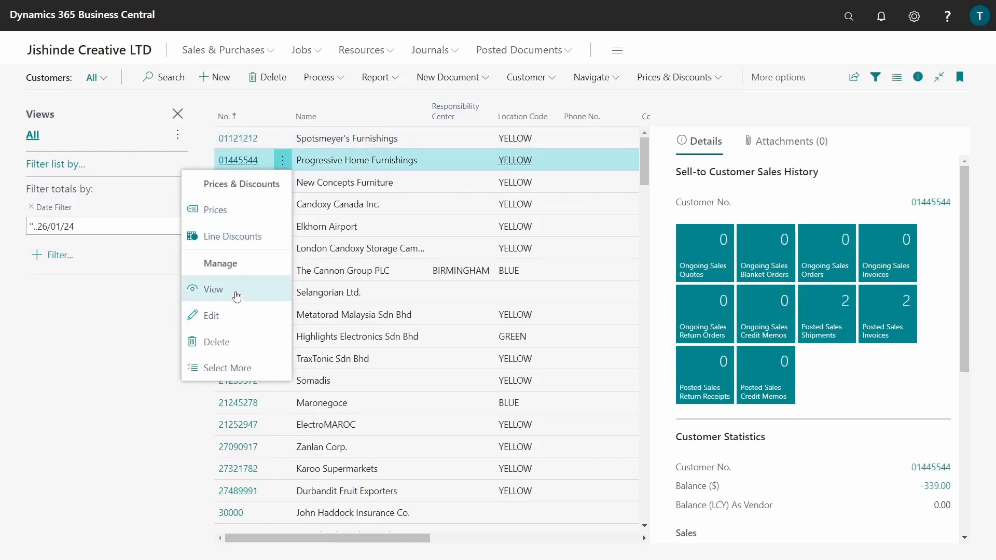
{"action": "left_click", "coordinate": [212, 290]}
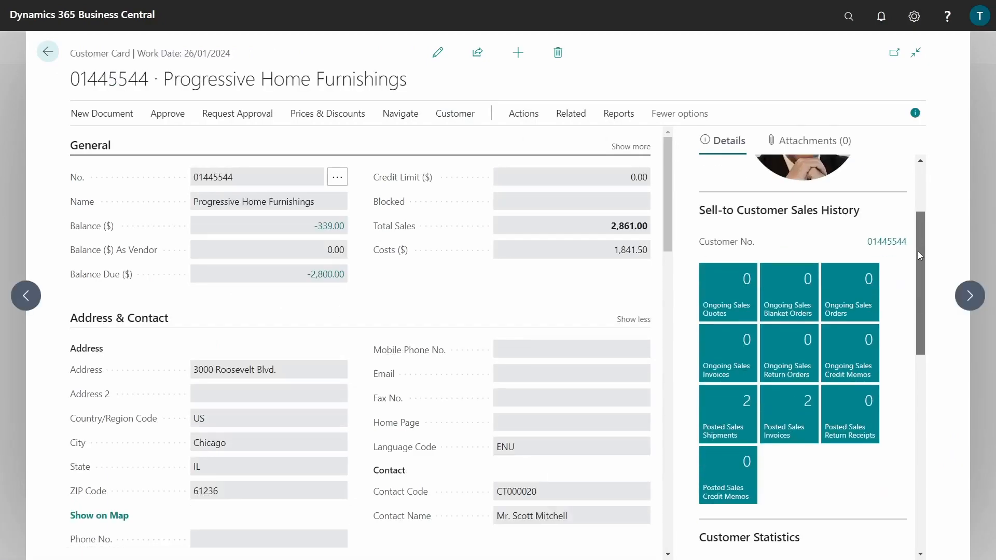
{"action": "scroll", "scroll_direction": "down", "scroll_amount": 3}
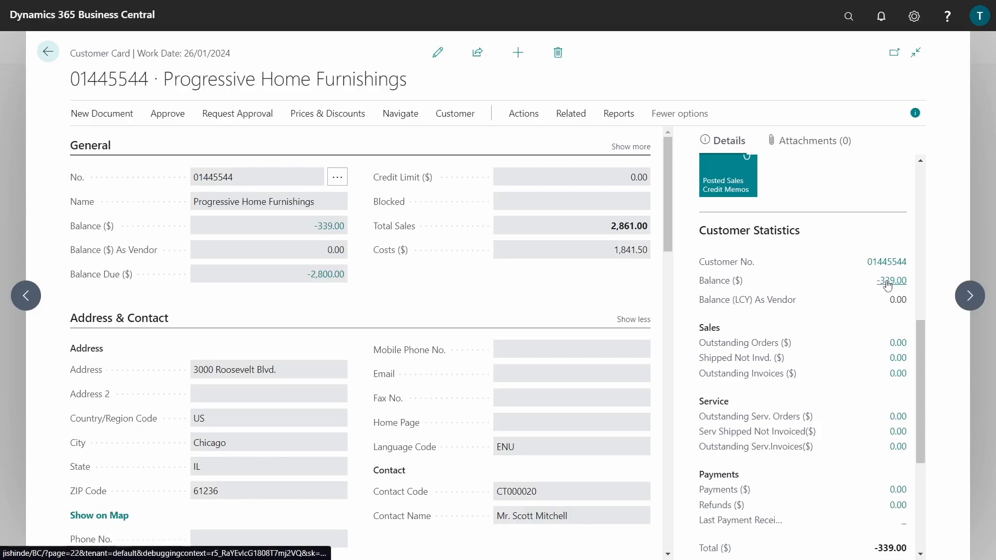
{"action": "left_click", "coordinate": [892, 280]}
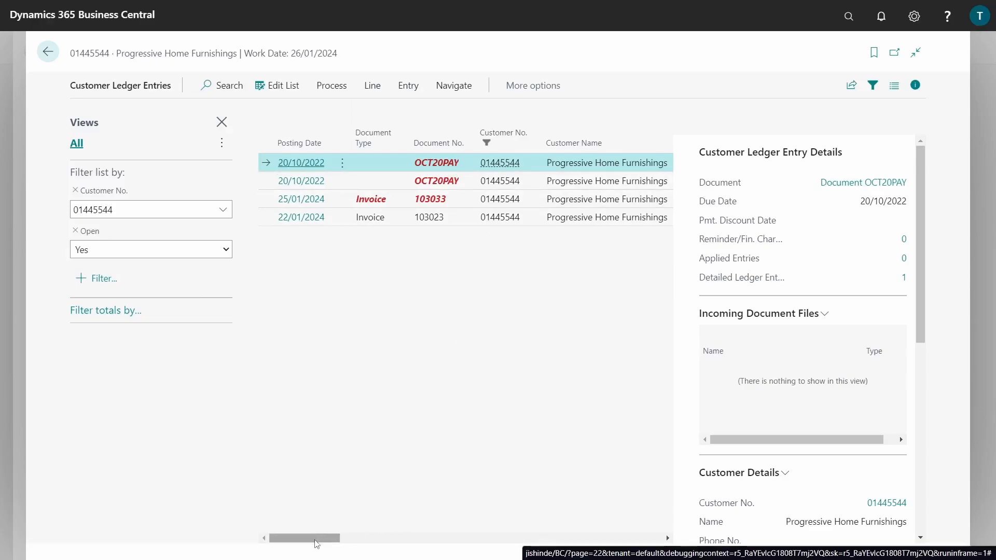
{"action": "left_click_drag", "start_coordinate": [315, 539], "coordinate": [364, 539]}
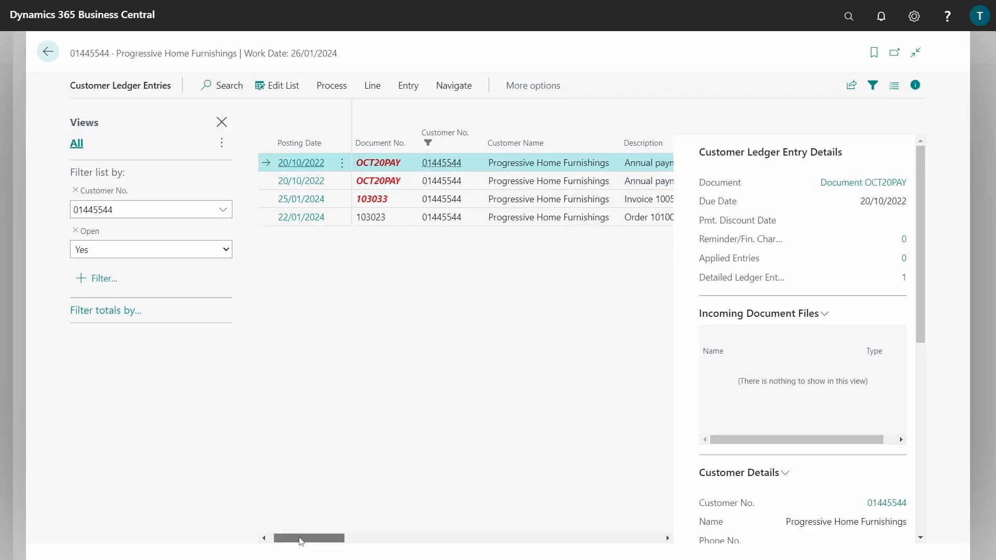
{"action": "left_click_drag", "start_coordinate": [309, 538], "coordinate": [405, 540]}
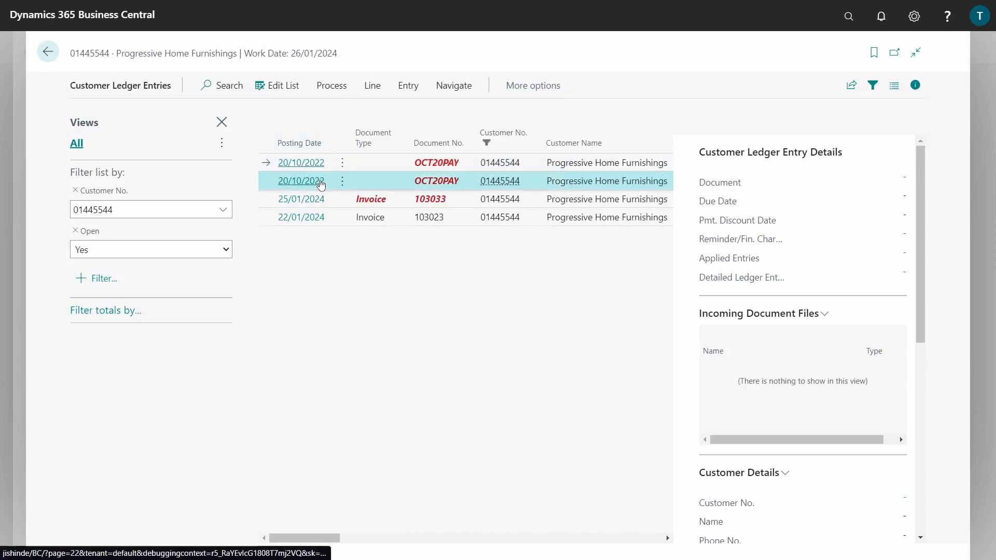
- Start Reverse Transaction on the 5,000.00 OCT20PAY payment entry and review transaction 228's entries
{"action": "left_click", "coordinate": [301, 180]}
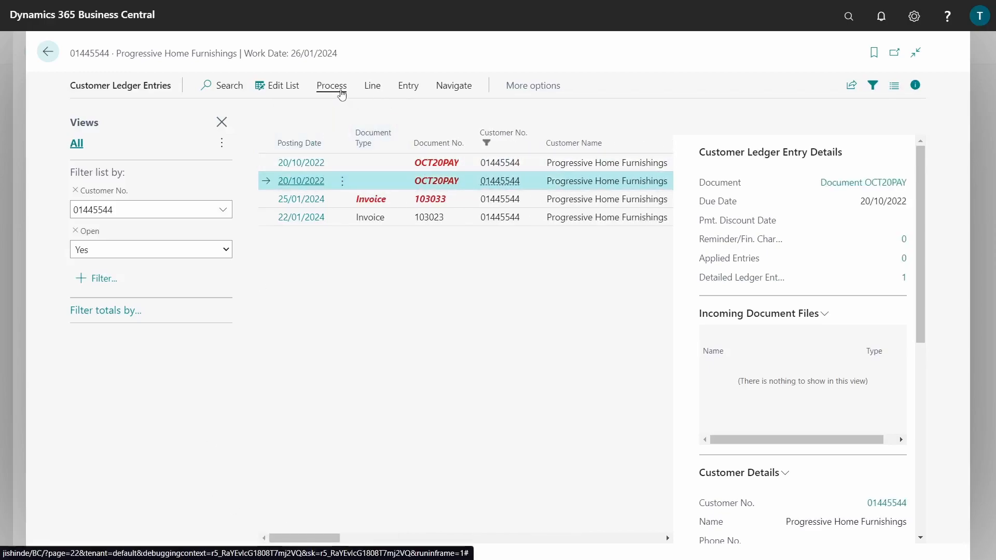
{"action": "left_click", "coordinate": [330, 85]}
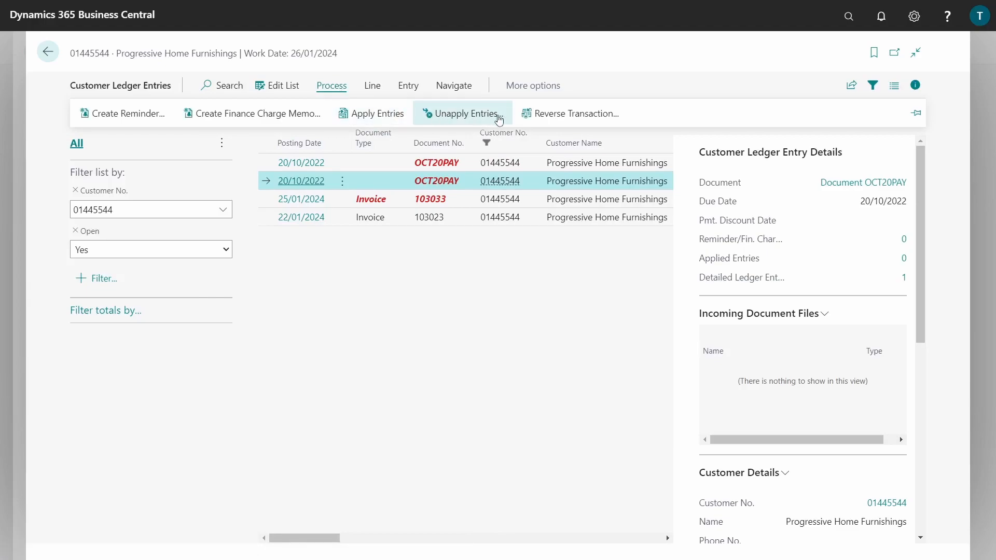
{"action": "left_click", "coordinate": [574, 113]}
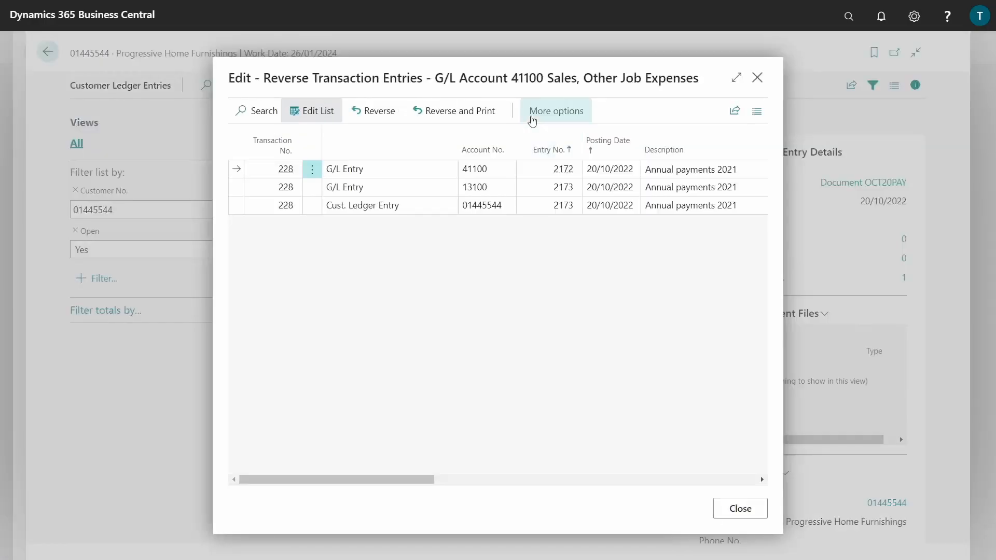
{"action": "mouse_move", "coordinate": [401, 497]}
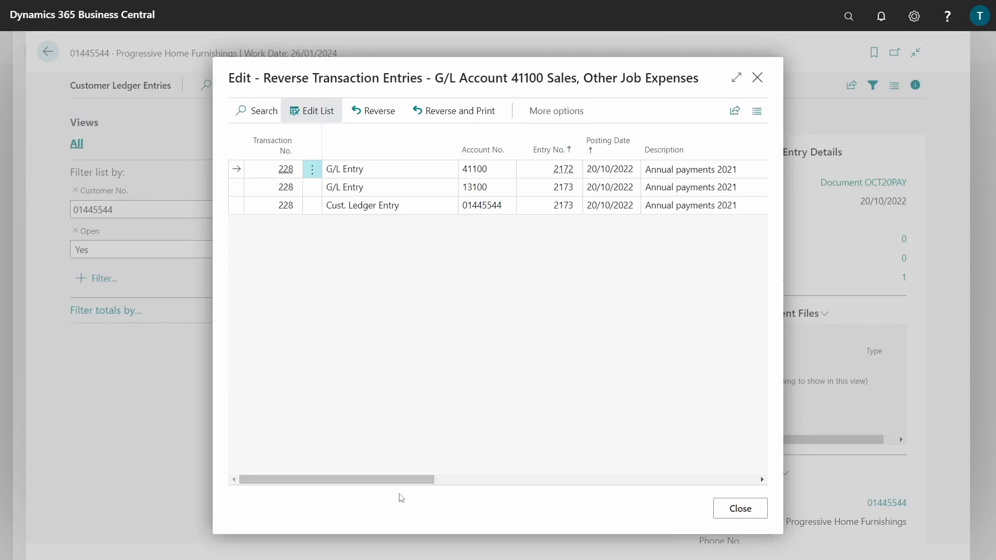
{"action": "left_click_drag", "start_coordinate": [336, 479], "coordinate": [442, 480]}
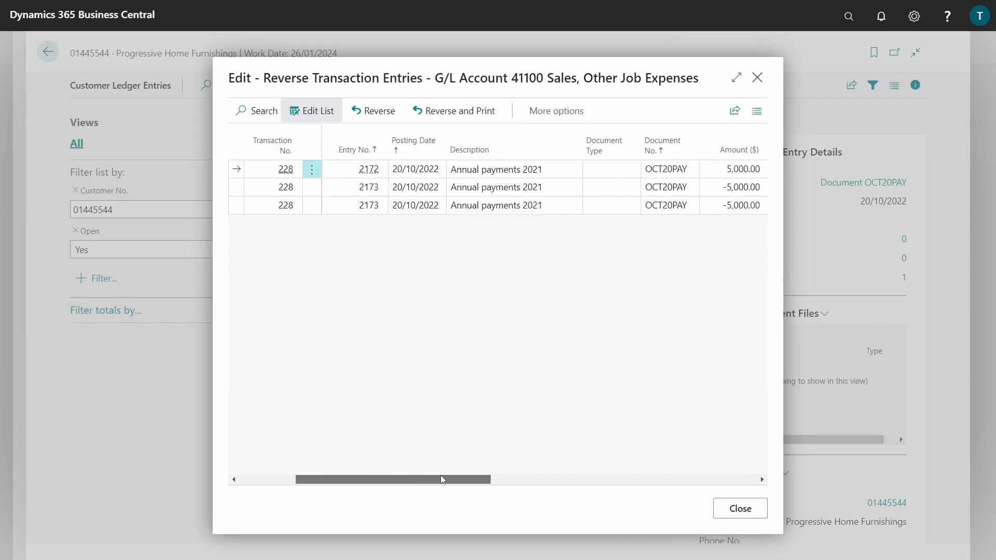
{"action": "scroll", "scroll_direction": "right", "scroll_amount": 3}
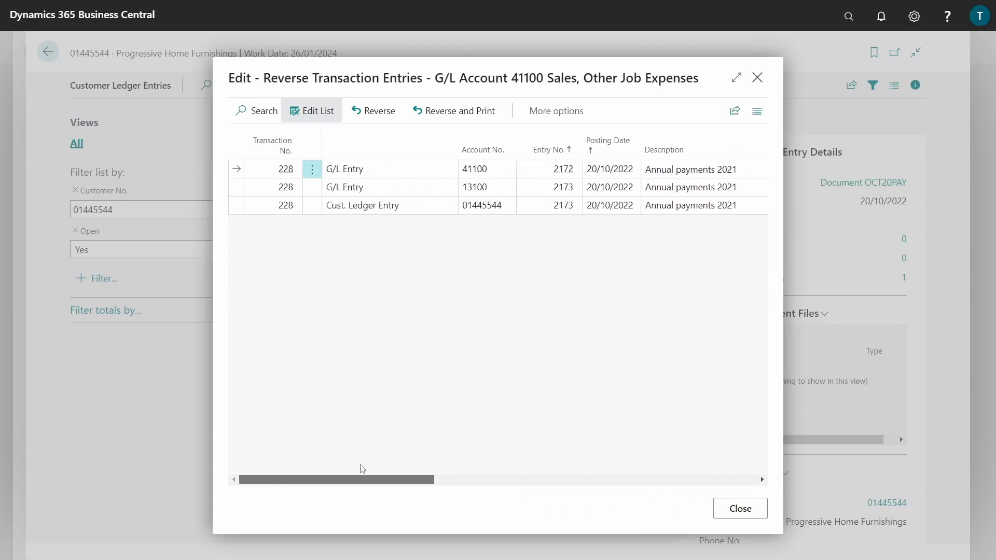
{"action": "left_click", "coordinate": [486, 170]}
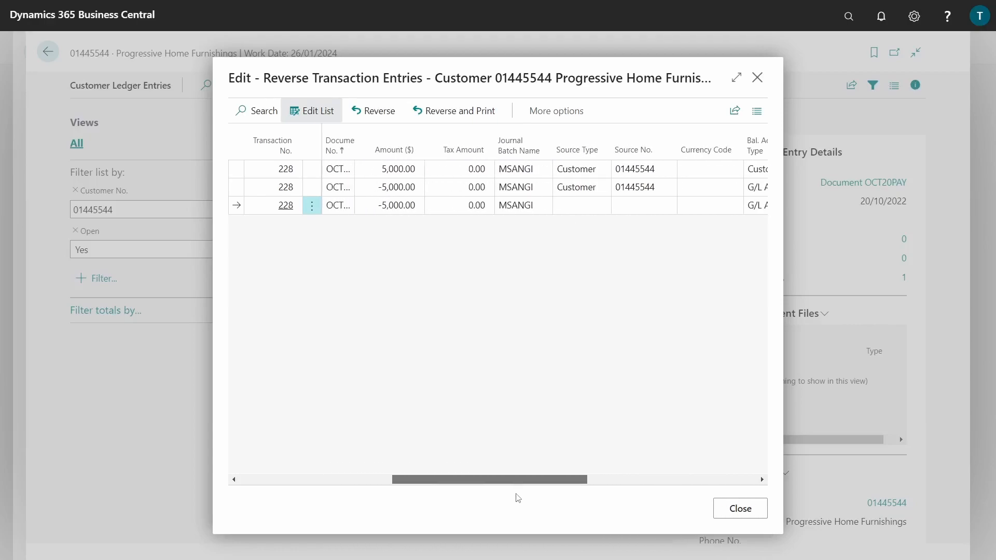
{"action": "scroll", "scroll_direction": "right", "scroll_amount": 3}
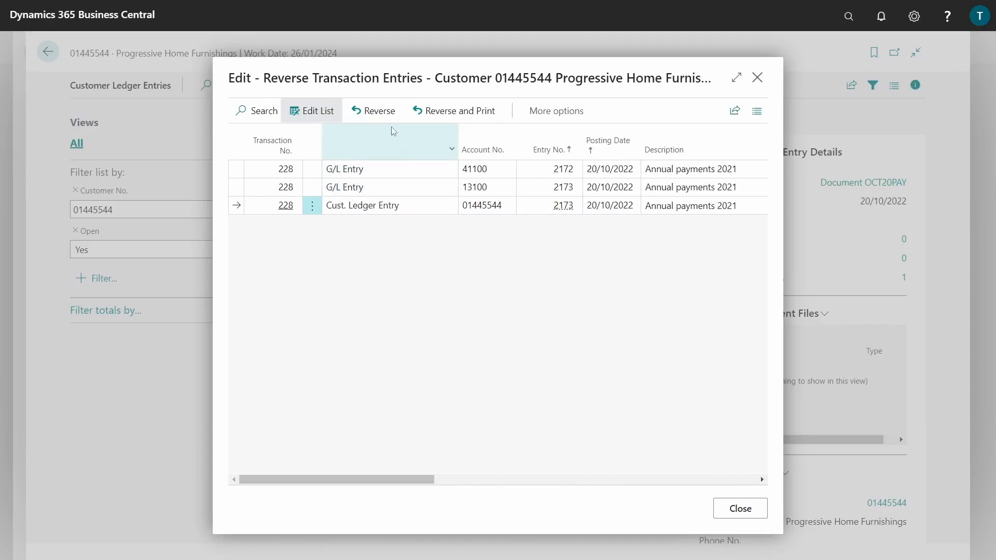
- Reverse transaction 228 and confirm the successful posting of correcting entries
{"action": "left_click", "coordinate": [375, 111]}
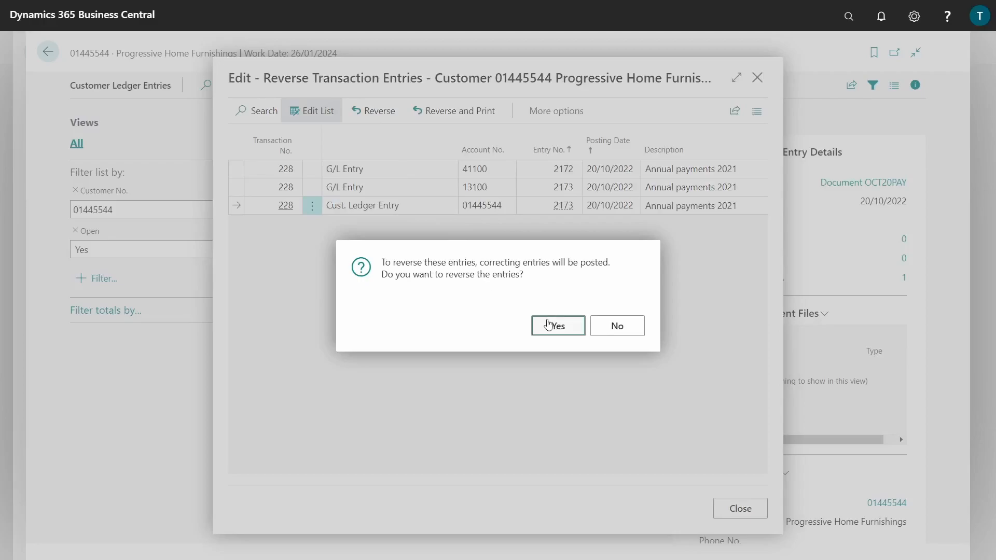
{"action": "left_click", "coordinate": [557, 325]}
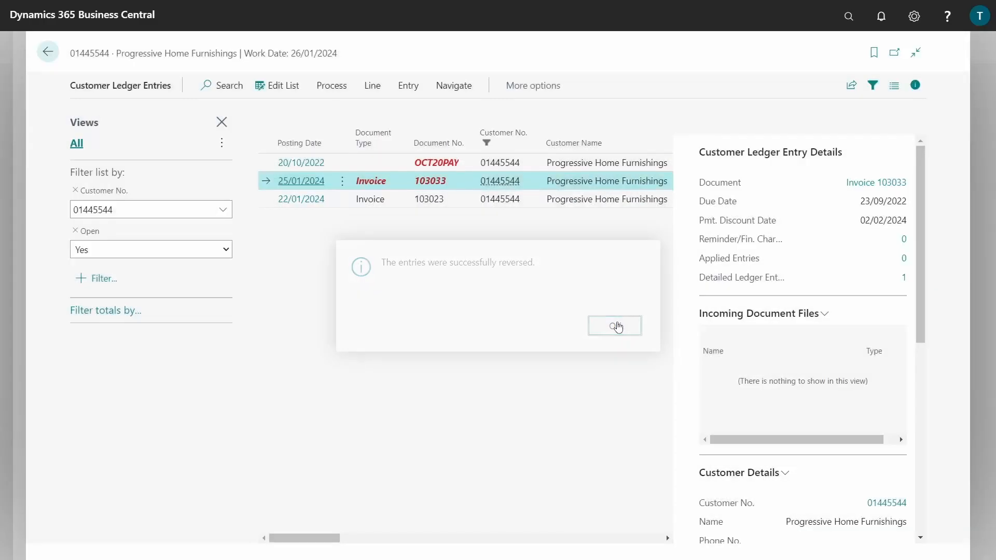
{"action": "left_click", "coordinate": [613, 325]}
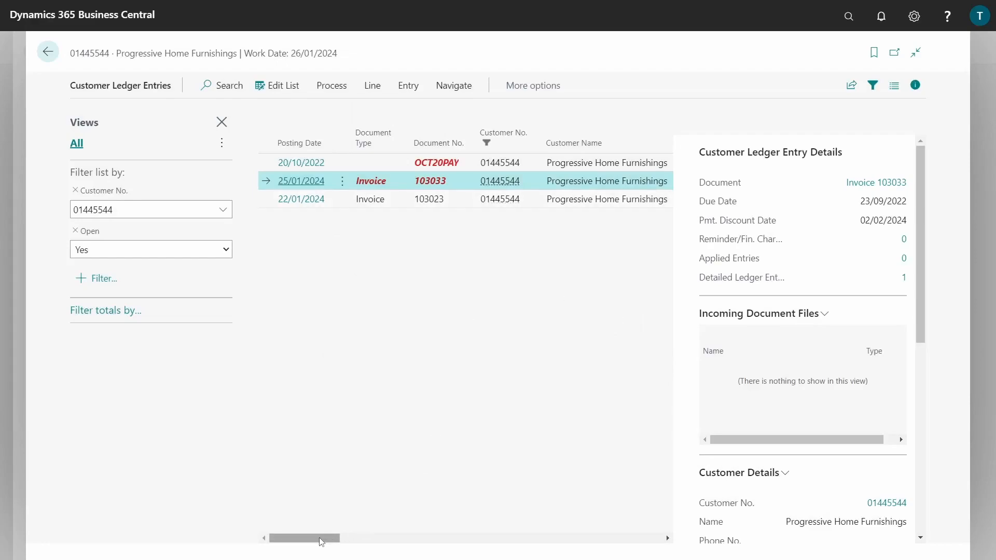
- Start Reverse Transaction on the remaining OCT20PAY entry and review transaction 229's amounts, including -800.00
{"action": "left_click_drag", "start_coordinate": [321, 538], "coordinate": [420, 538]}
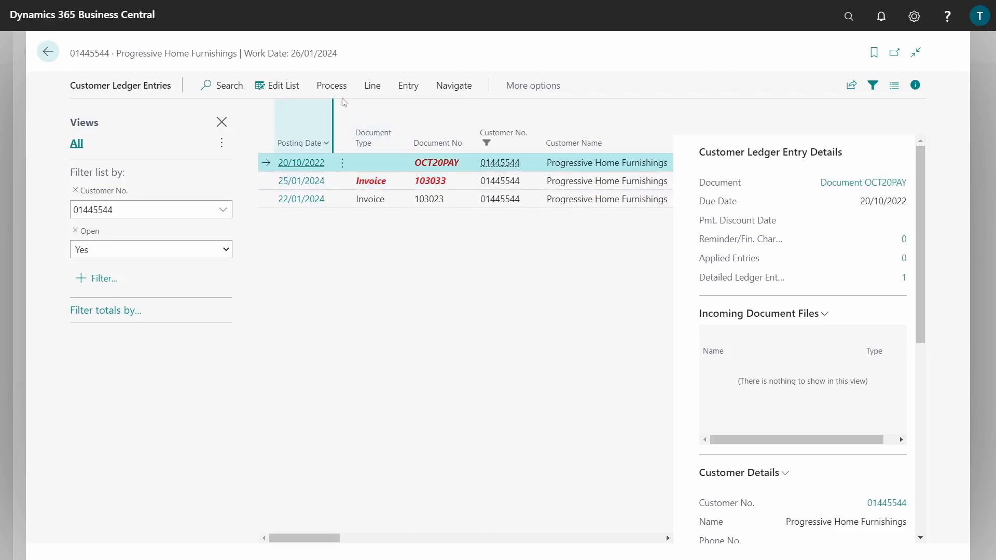
{"action": "left_click", "coordinate": [331, 85]}
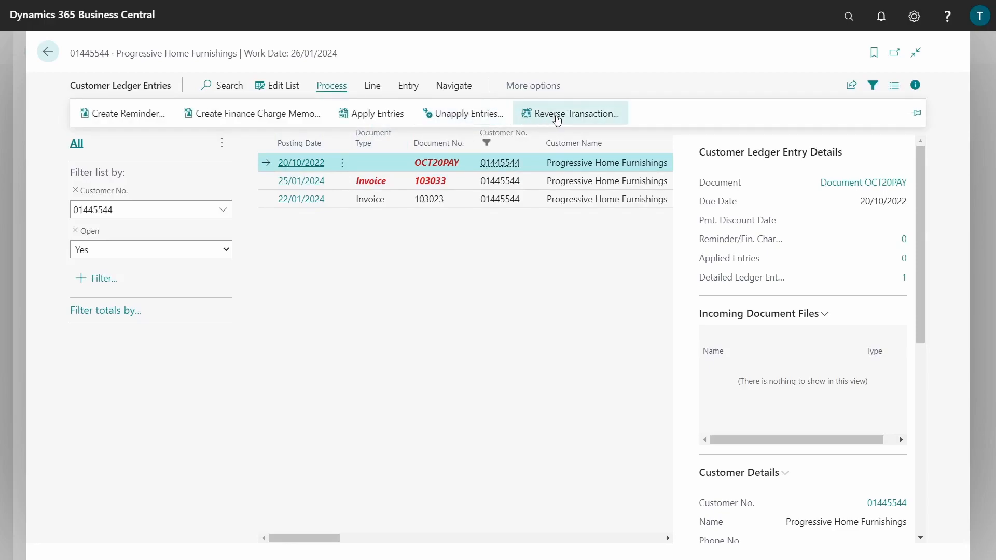
{"action": "left_click", "coordinate": [569, 113]}
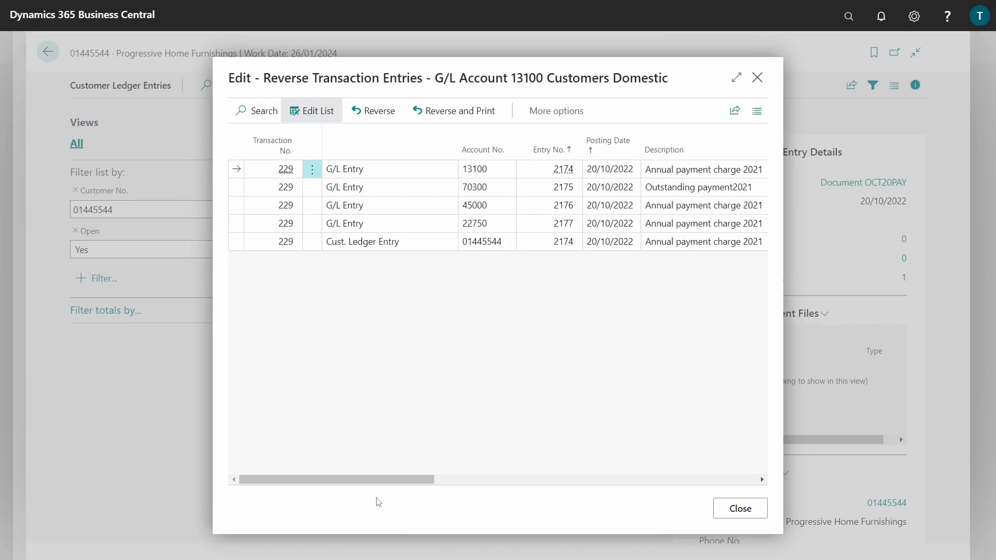
{"action": "scroll", "scroll_direction": "right", "scroll_amount": 3}
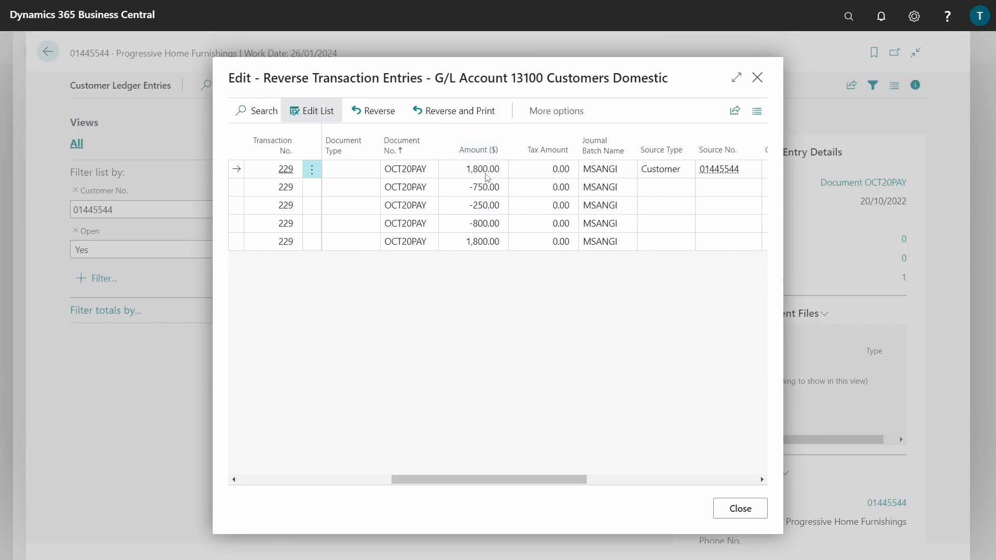
{"action": "left_click", "coordinate": [481, 205]}
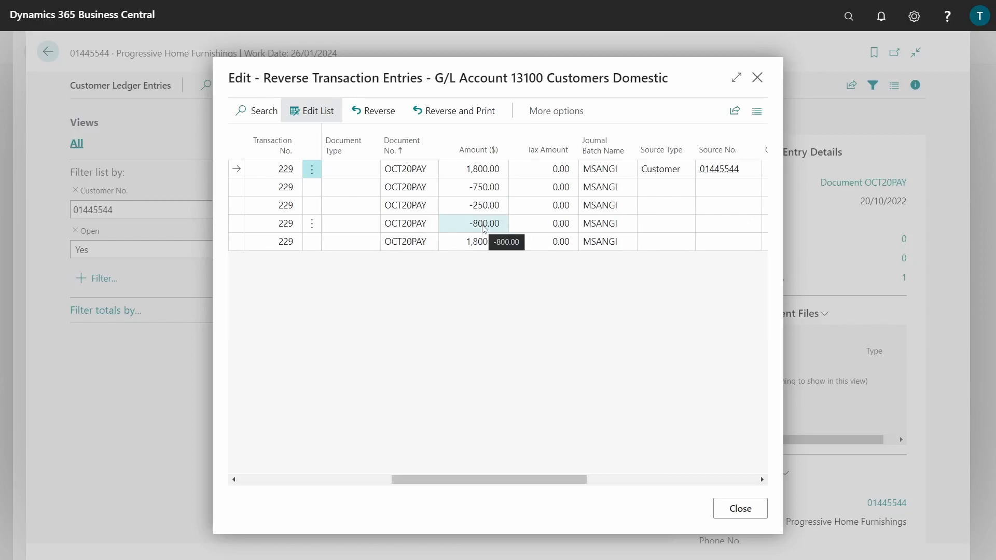
{"action": "left_click", "coordinate": [473, 187]}
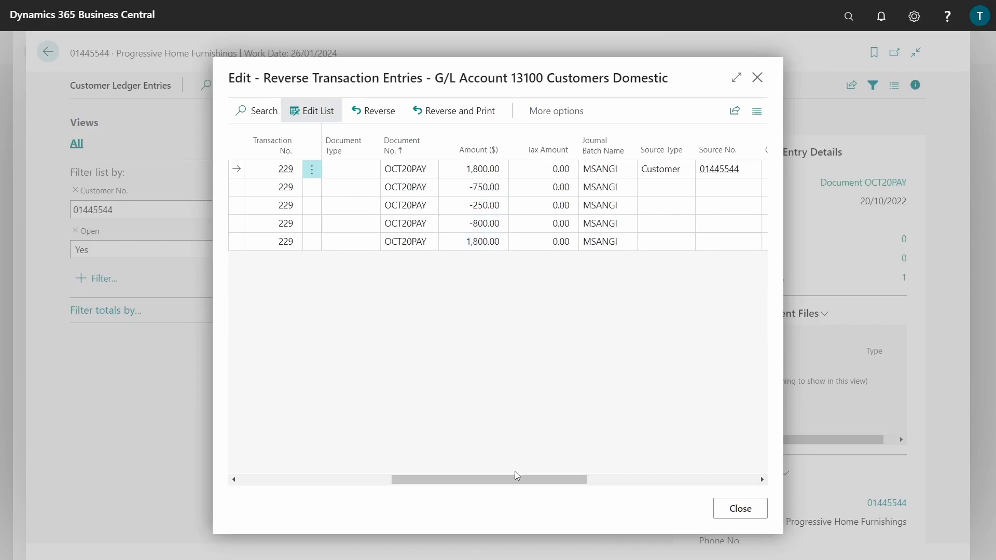
{"action": "left_click_drag", "start_coordinate": [514, 479], "coordinate": [336, 479]}
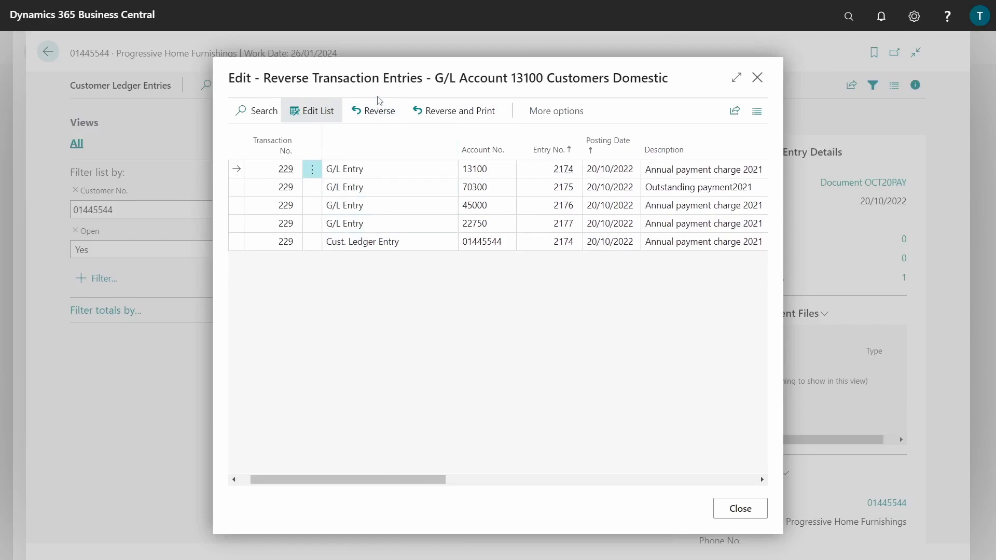
- Reverse transaction 229 and confirm the successful posting of correcting entries
{"action": "left_click", "coordinate": [377, 110]}
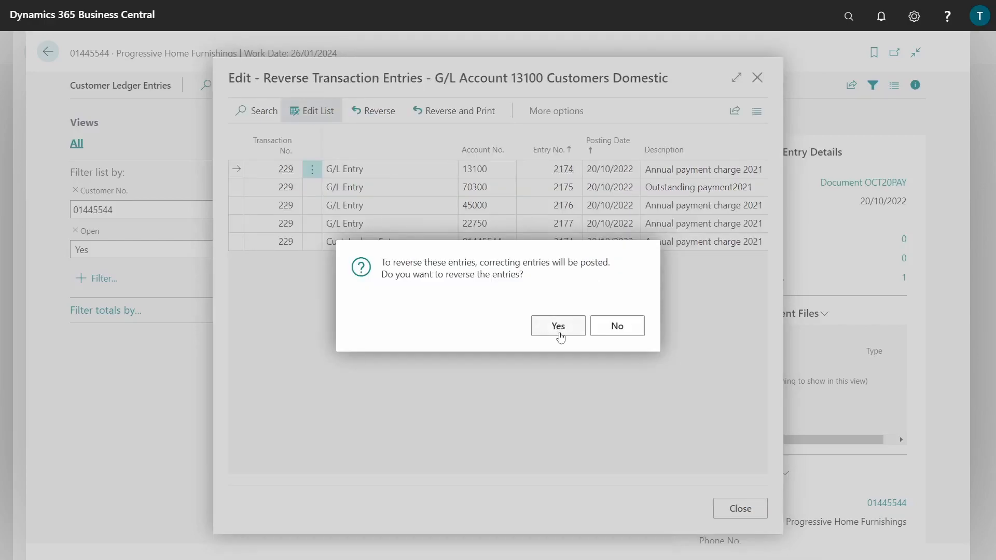
{"action": "left_click", "coordinate": [557, 325]}
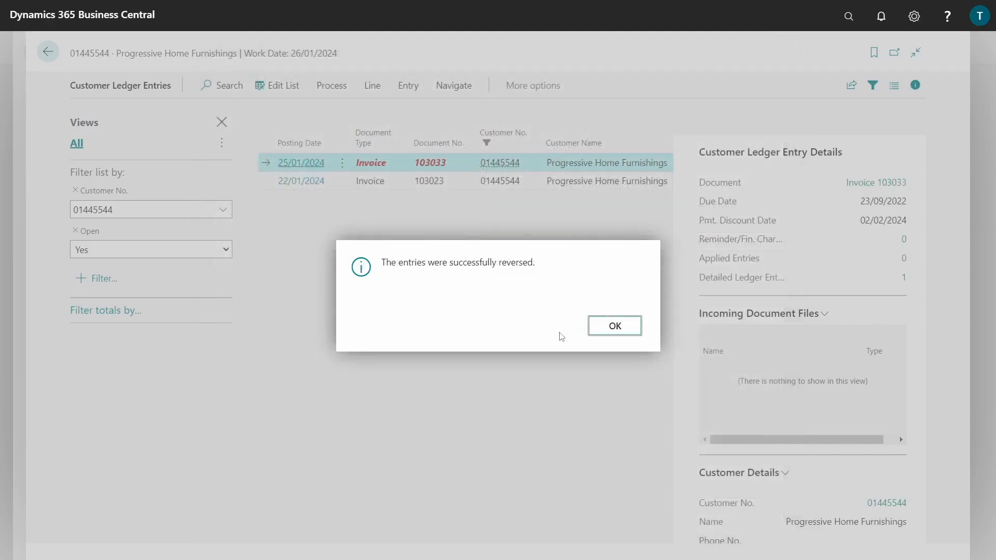
{"action": "left_click", "coordinate": [613, 325]}
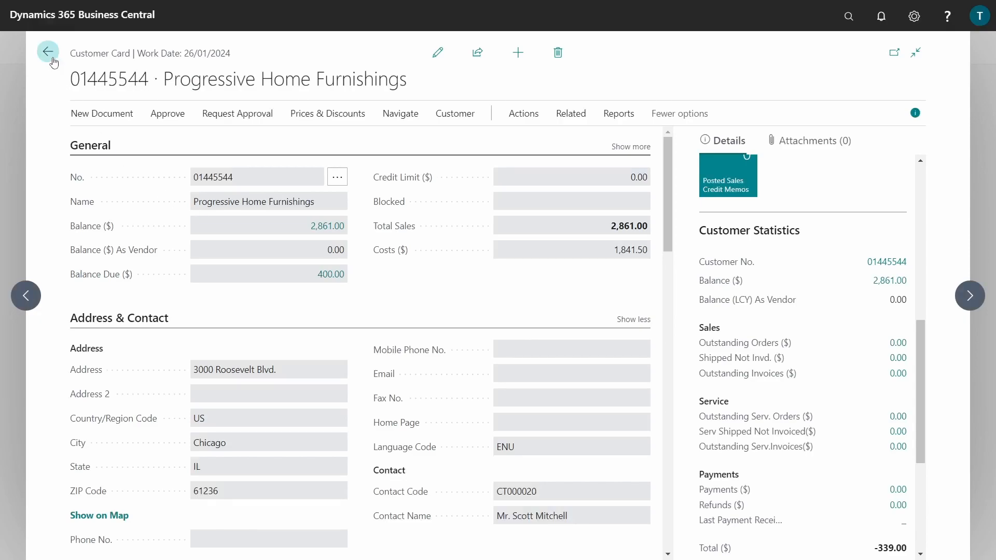
- Go back to the Customers list and widen it to show Progressive Home Furnishings' 2,861.00 balance
{"action": "left_click", "coordinate": [48, 52]}
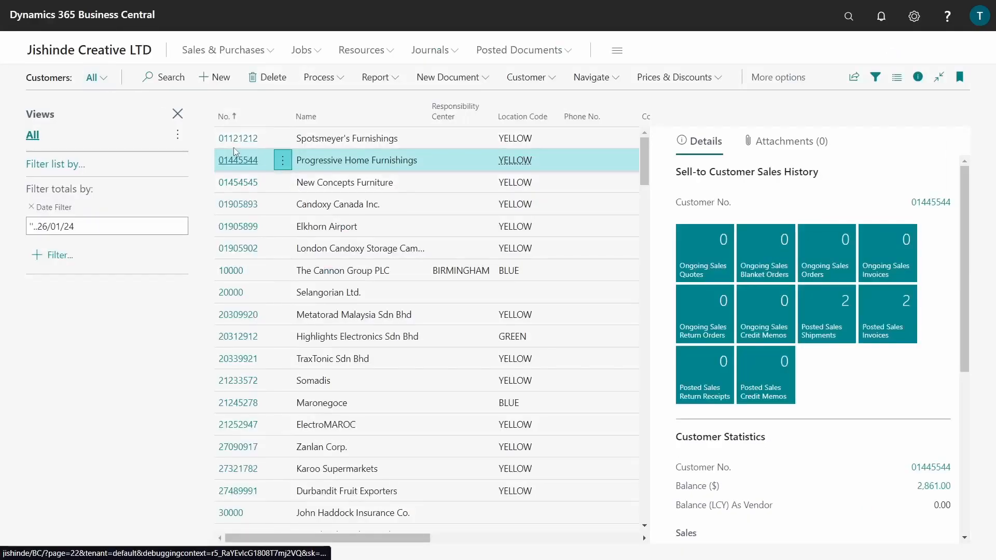
{"action": "left_click", "coordinate": [177, 114]}
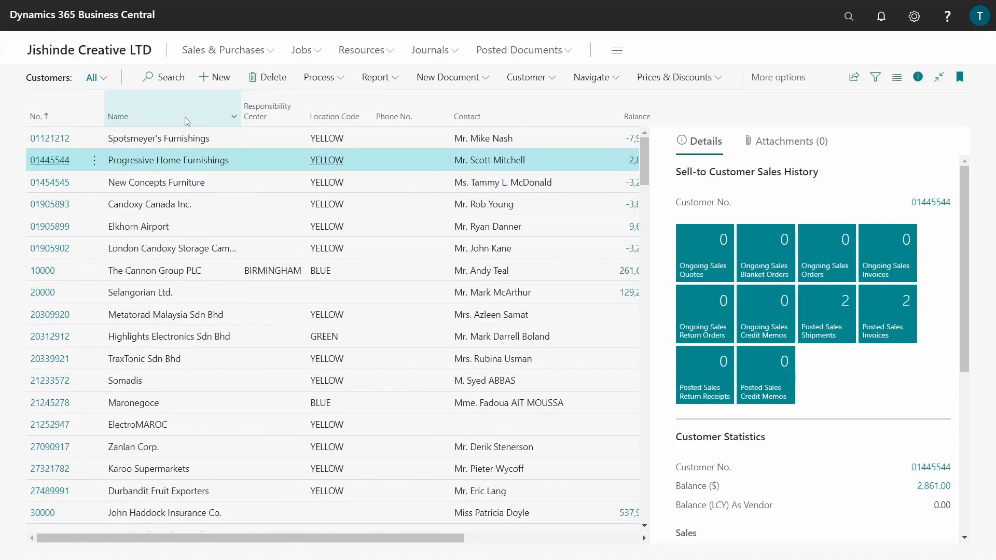